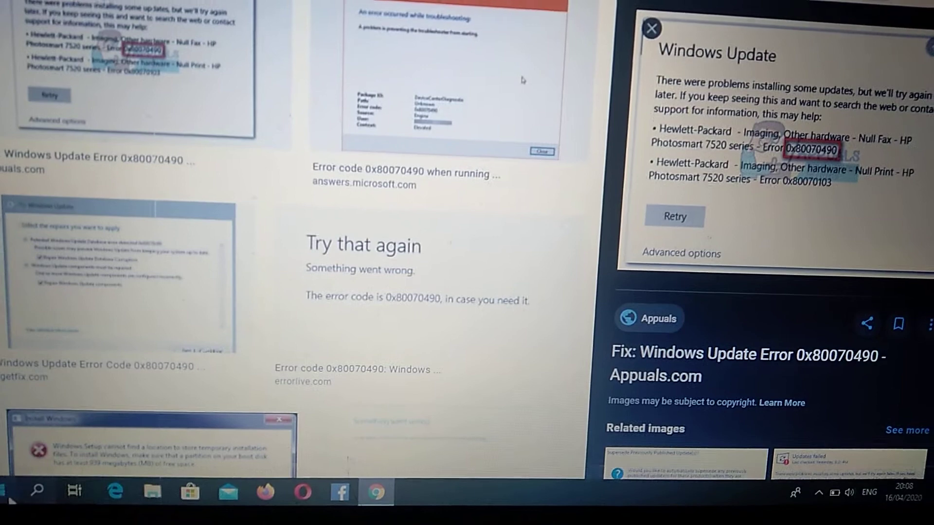
- Open Windows Search from the taskbar over the Chrome error-code results
click(37, 491)
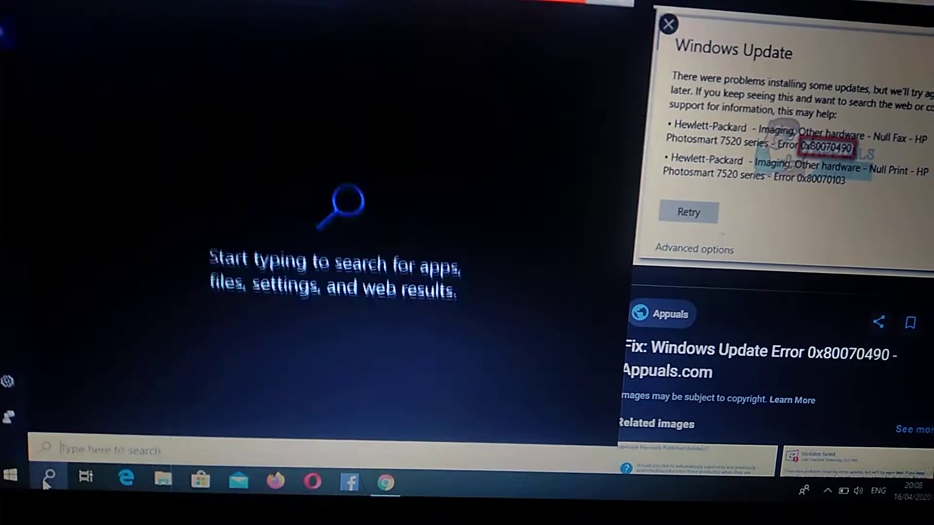
- Search for cmd and launch Command Prompt as administrator, approving the UAC prompt
text(cmd)
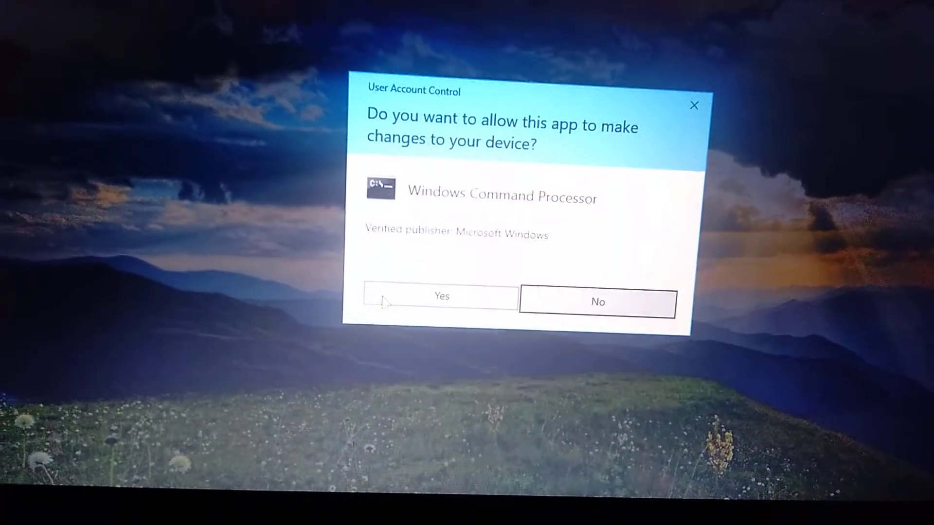
click(441, 296)
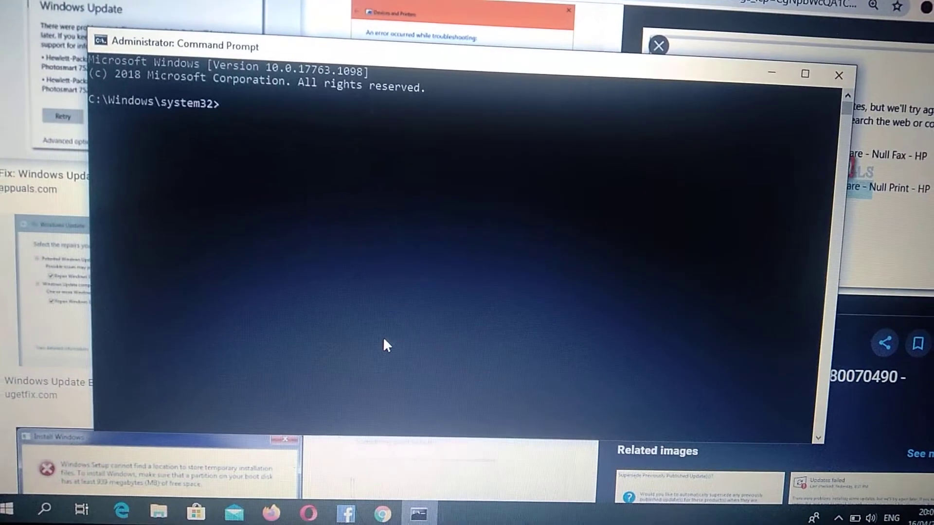
- Run sfc /scannow at the C:\Windows\system32> prompt
text(sc)
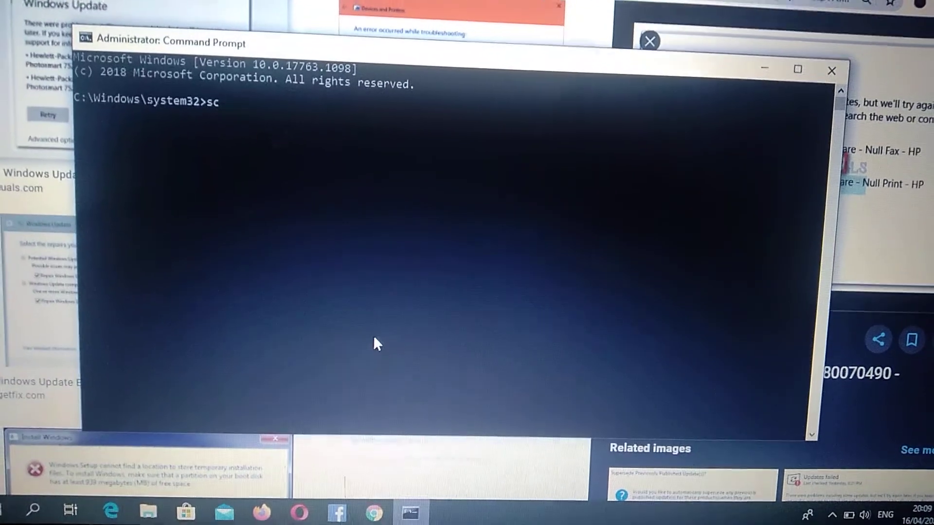
text(fc)
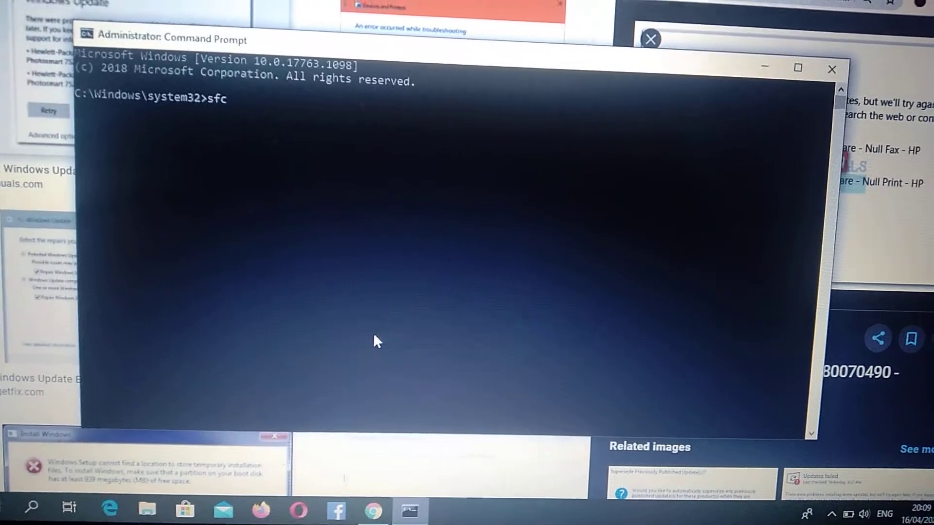
text(/scannow)
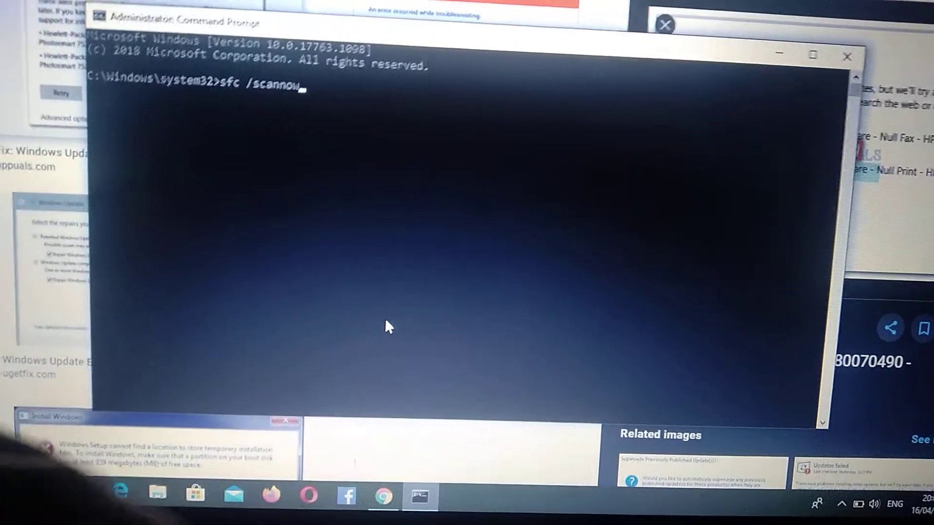
key(Enter)
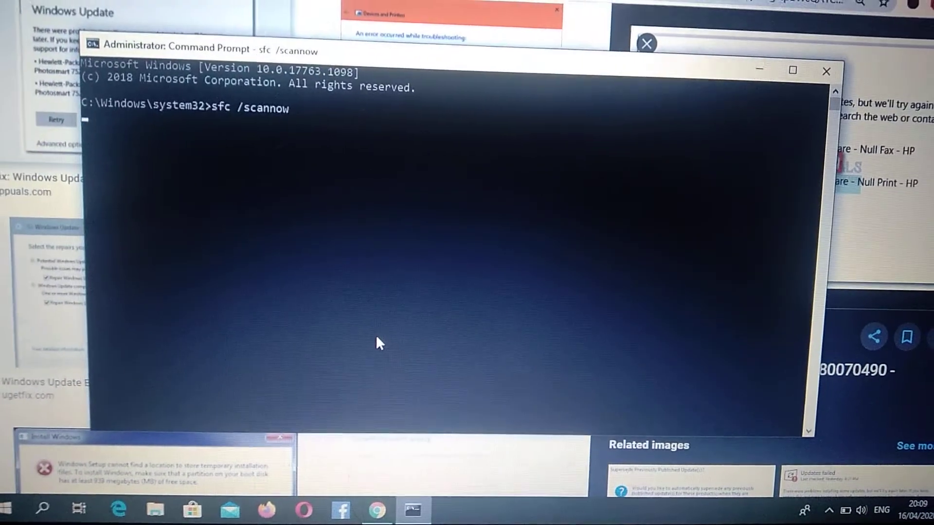